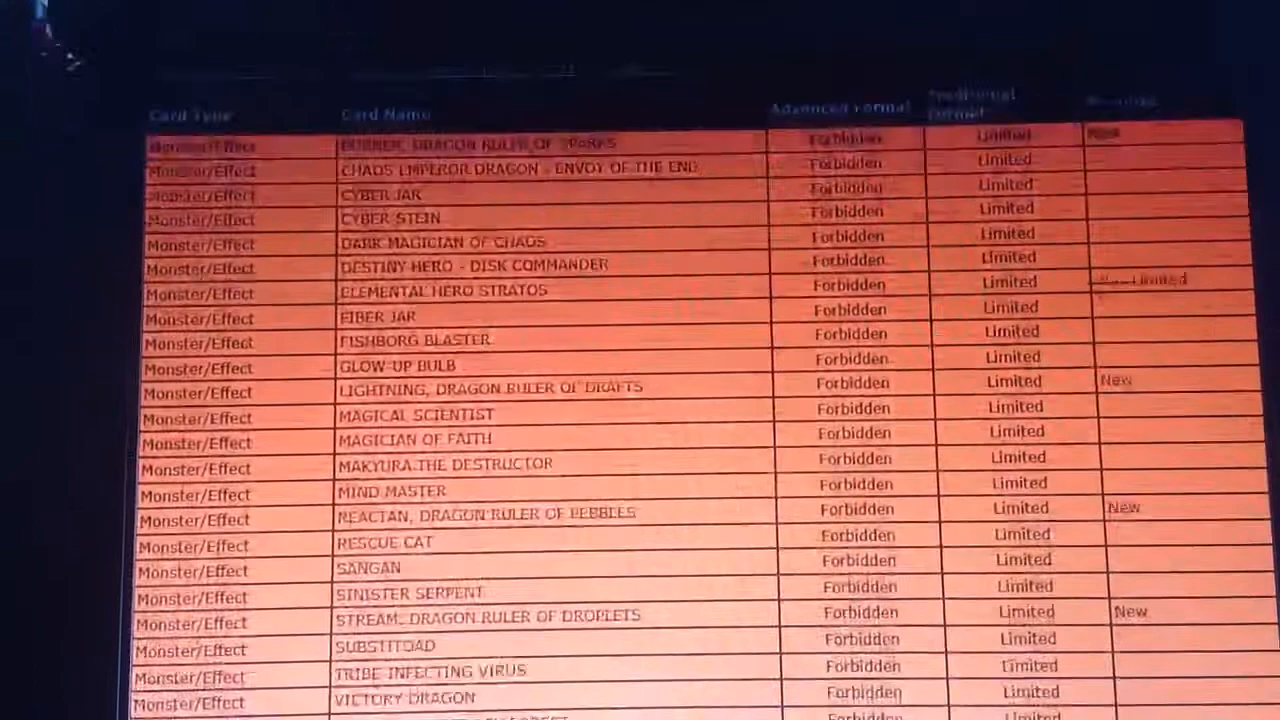
scroll(down, 3)
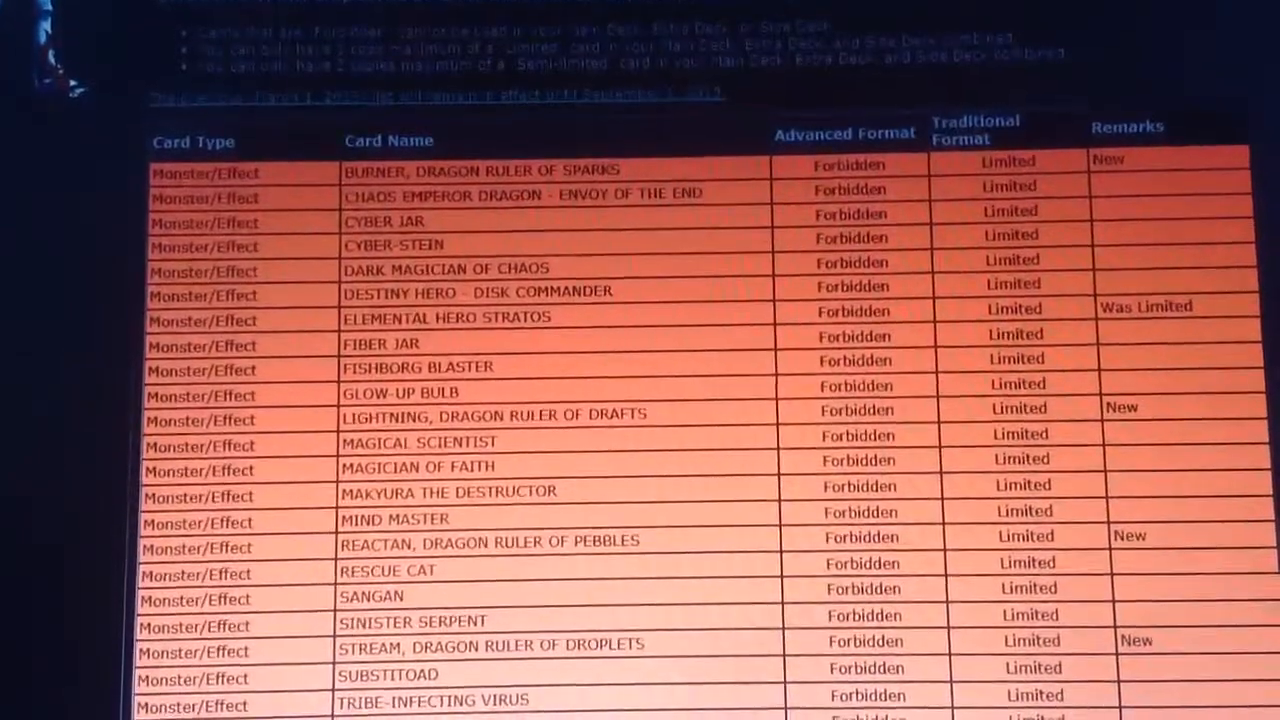
scroll(down, 3)
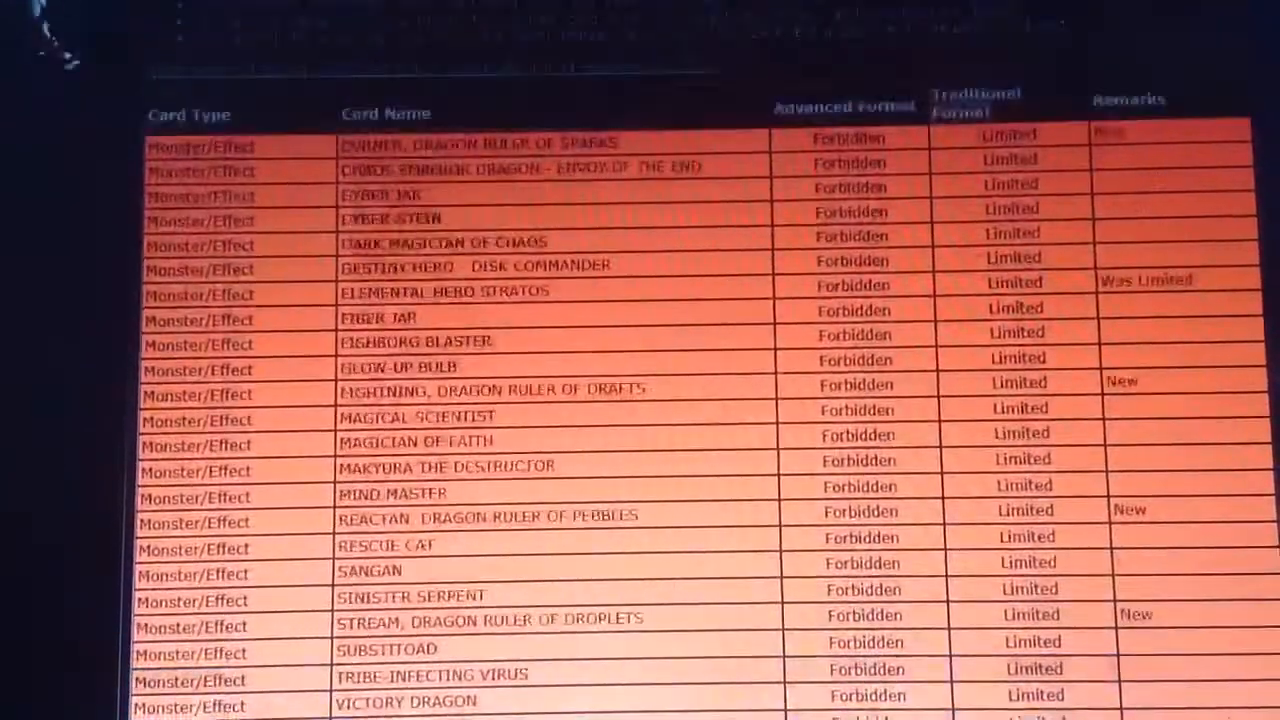
scroll(down, 3)
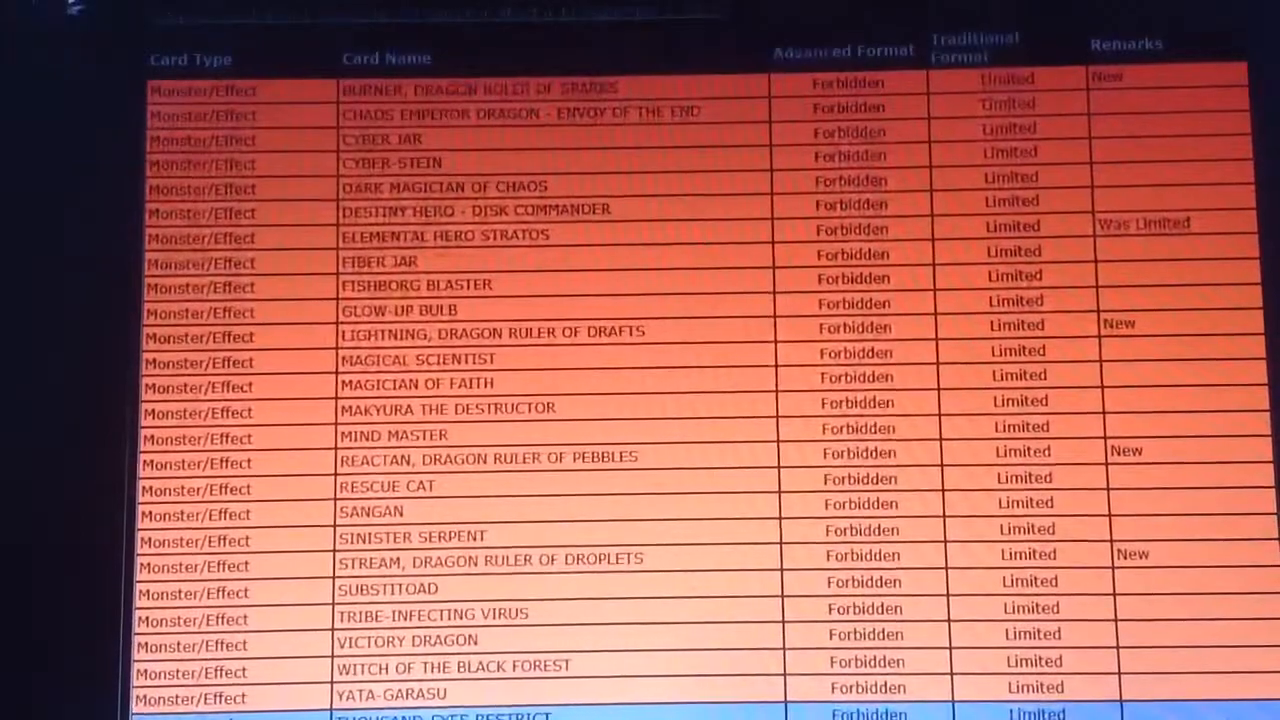
scroll(down, 3)
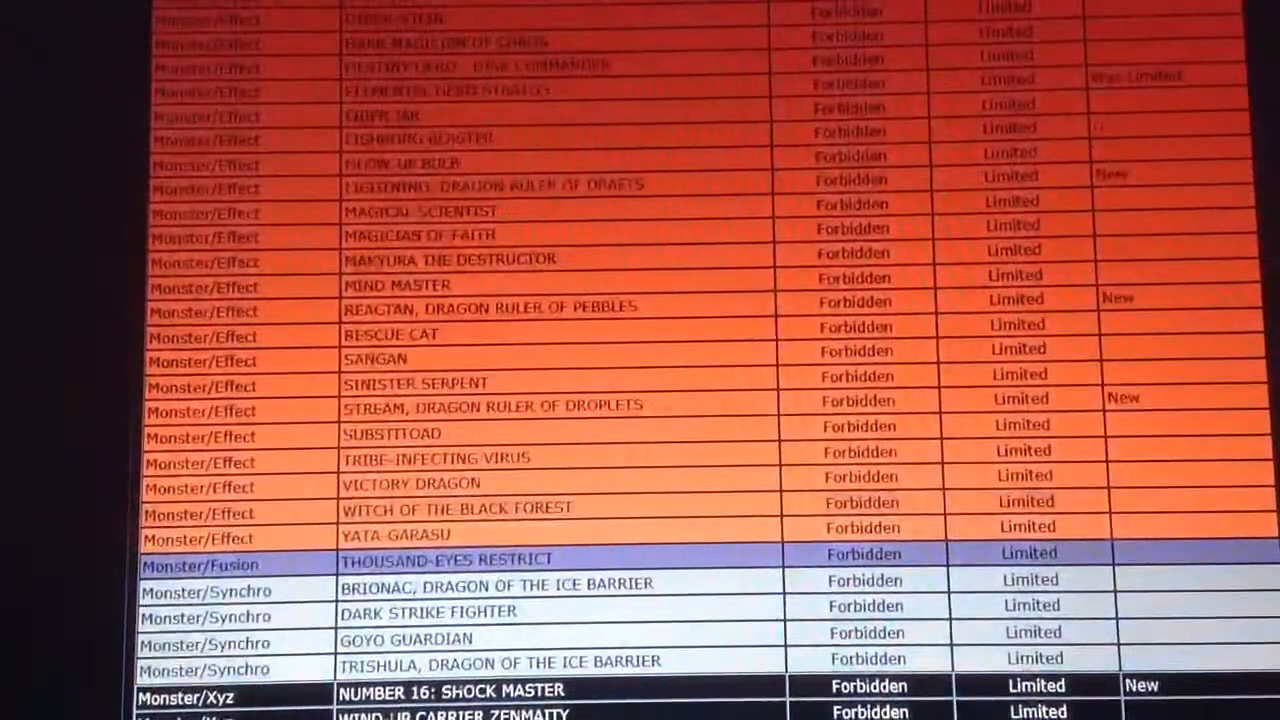
scroll(down, 3)
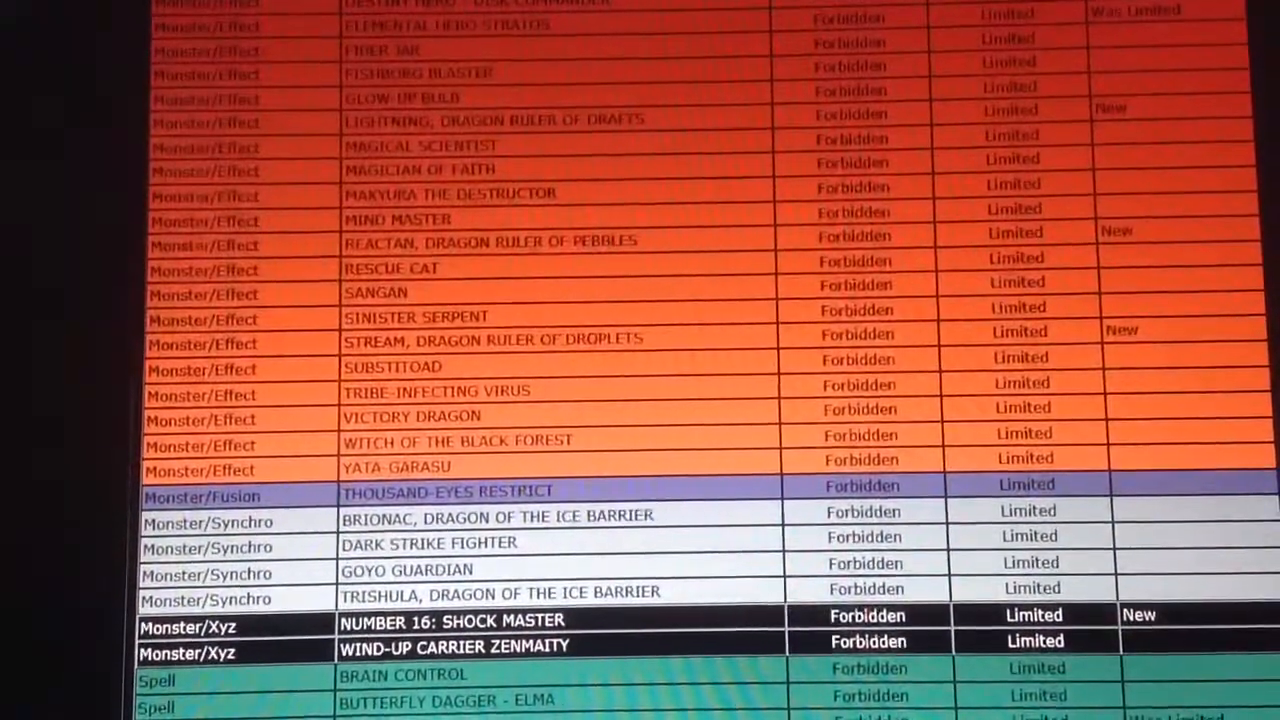
scroll(down, 3)
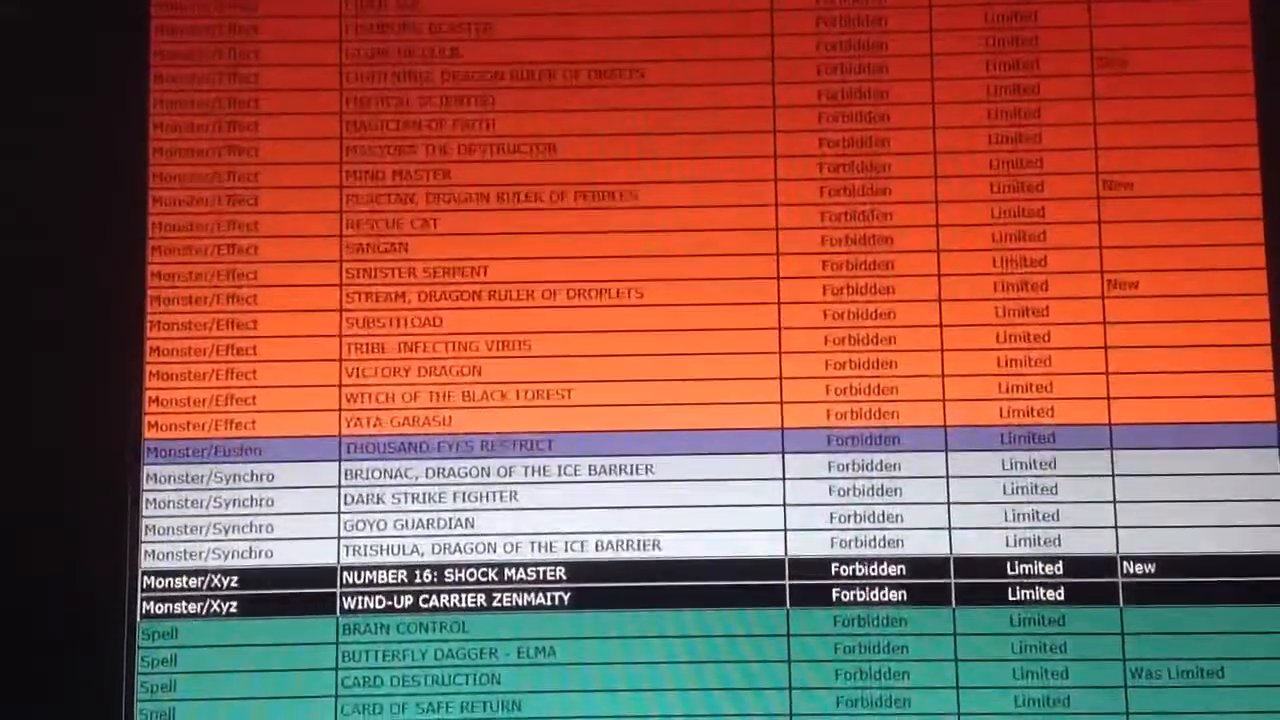
scroll(down, 3)
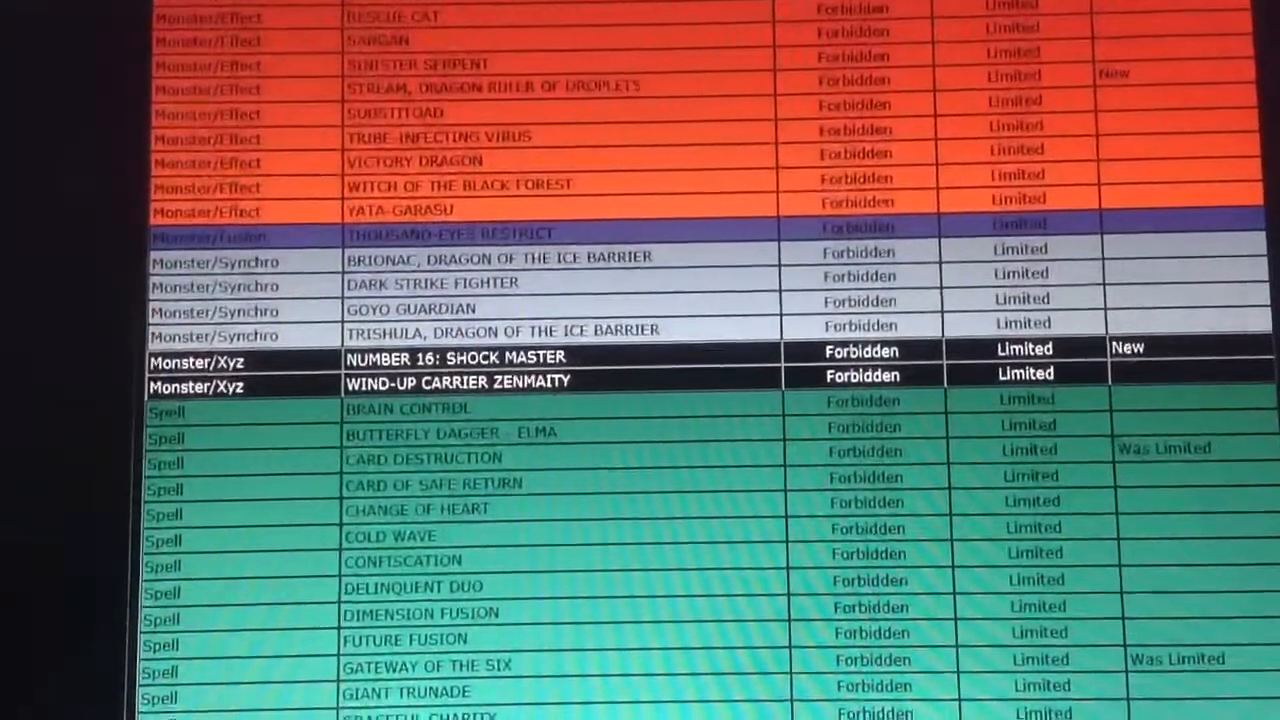
scroll(down, 3)
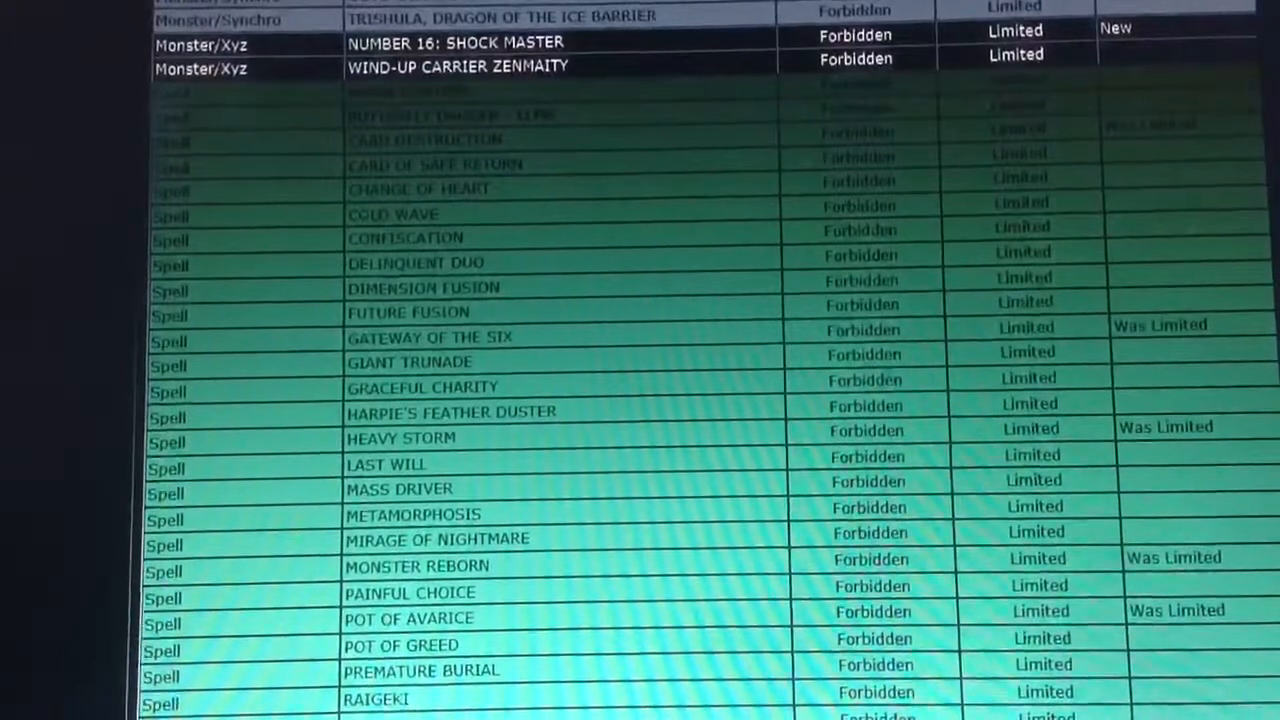
scroll(down, 3)
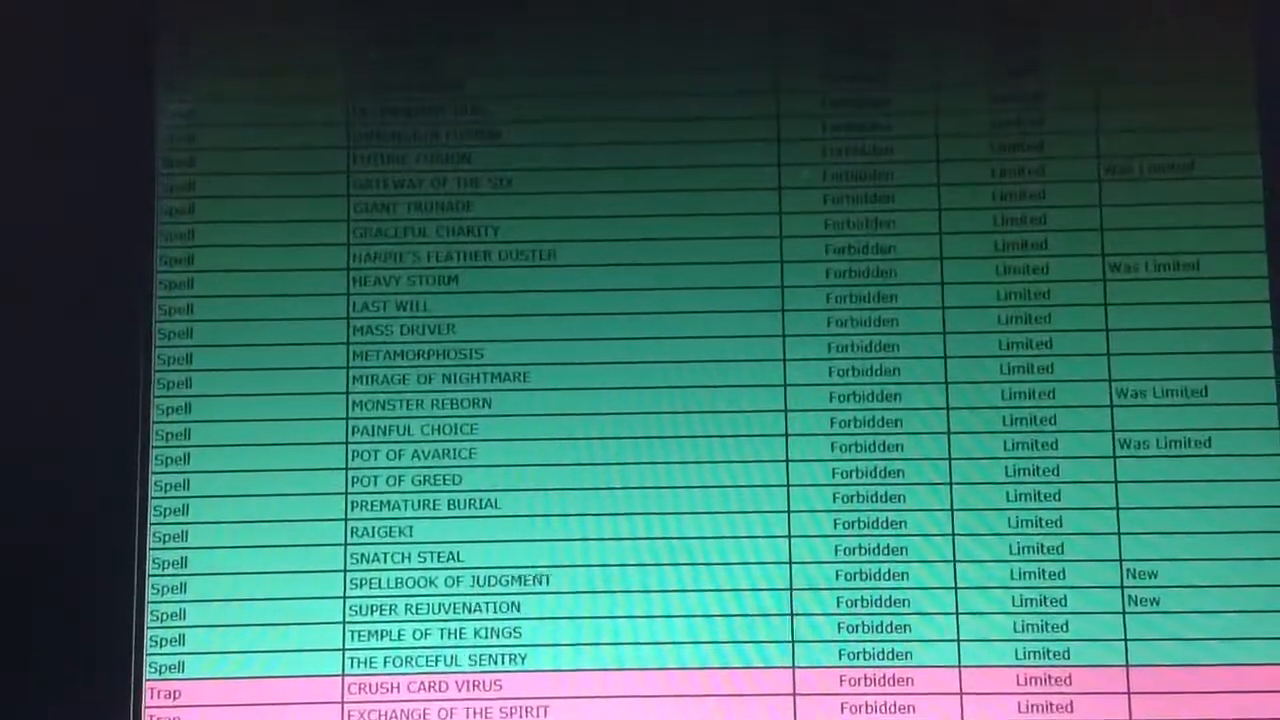
scroll(down, 3)
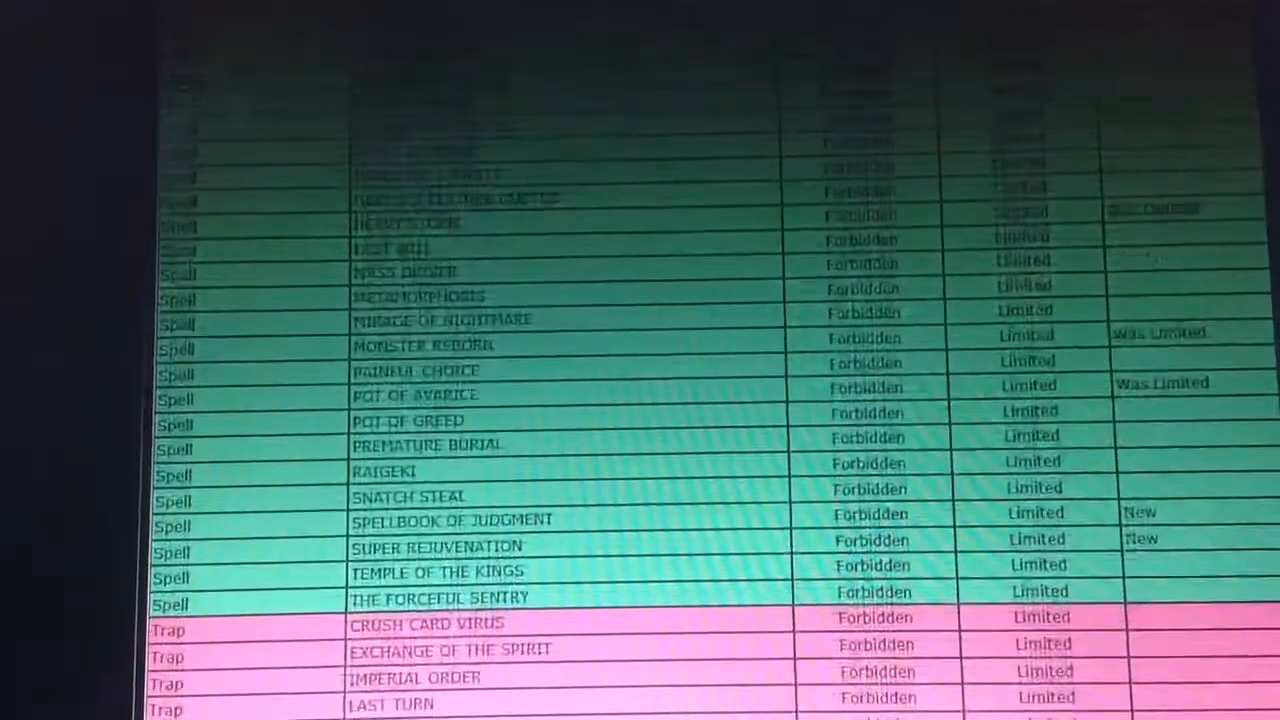
scroll(down, 3)
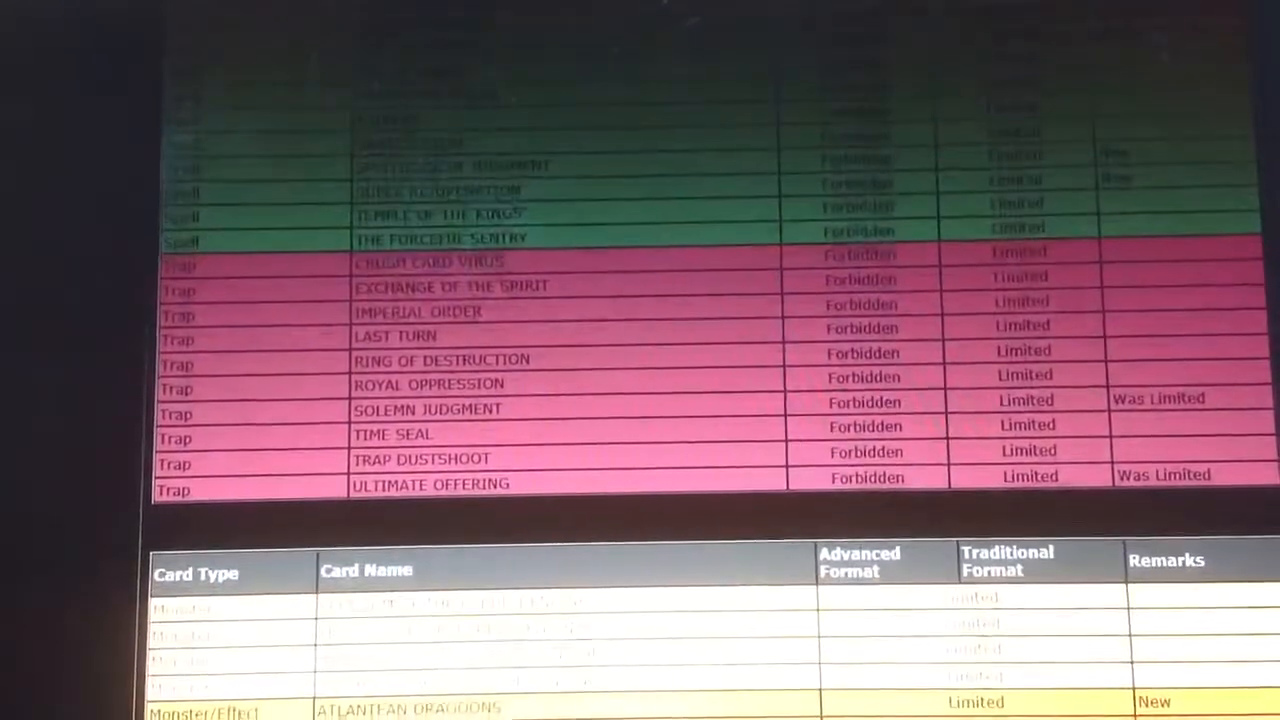
scroll(down, 3)
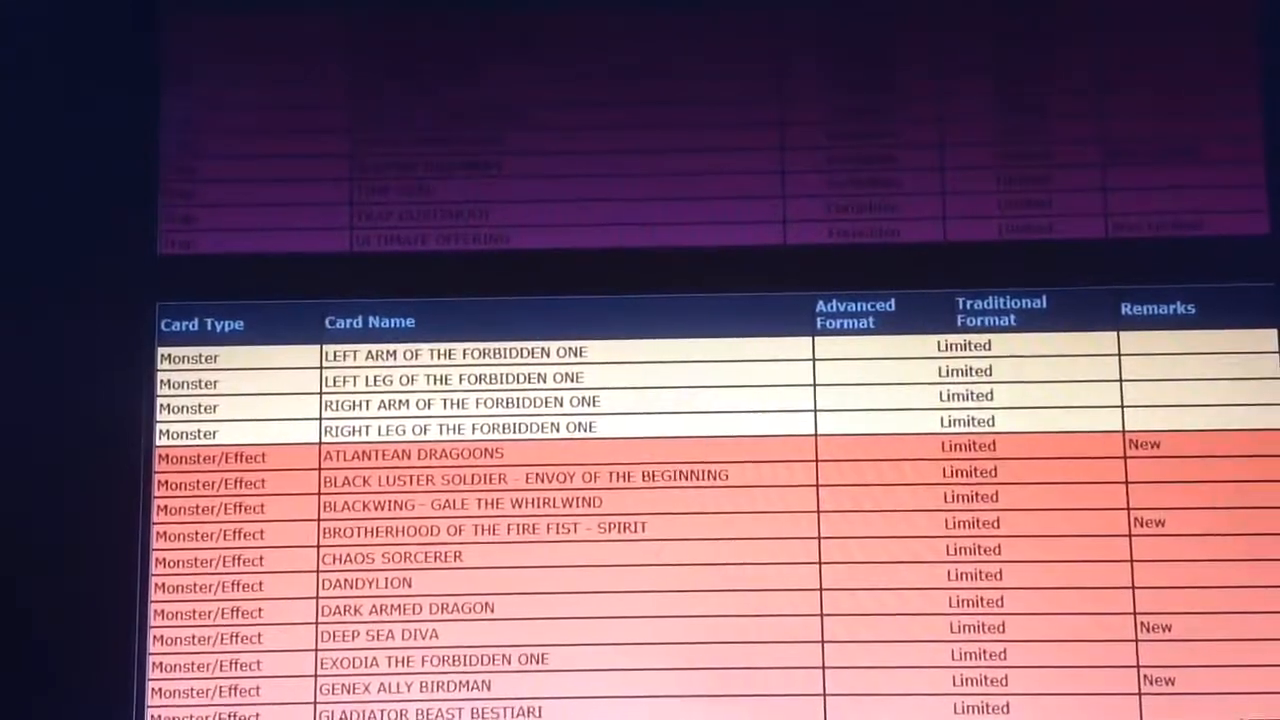
scroll(down, 3)
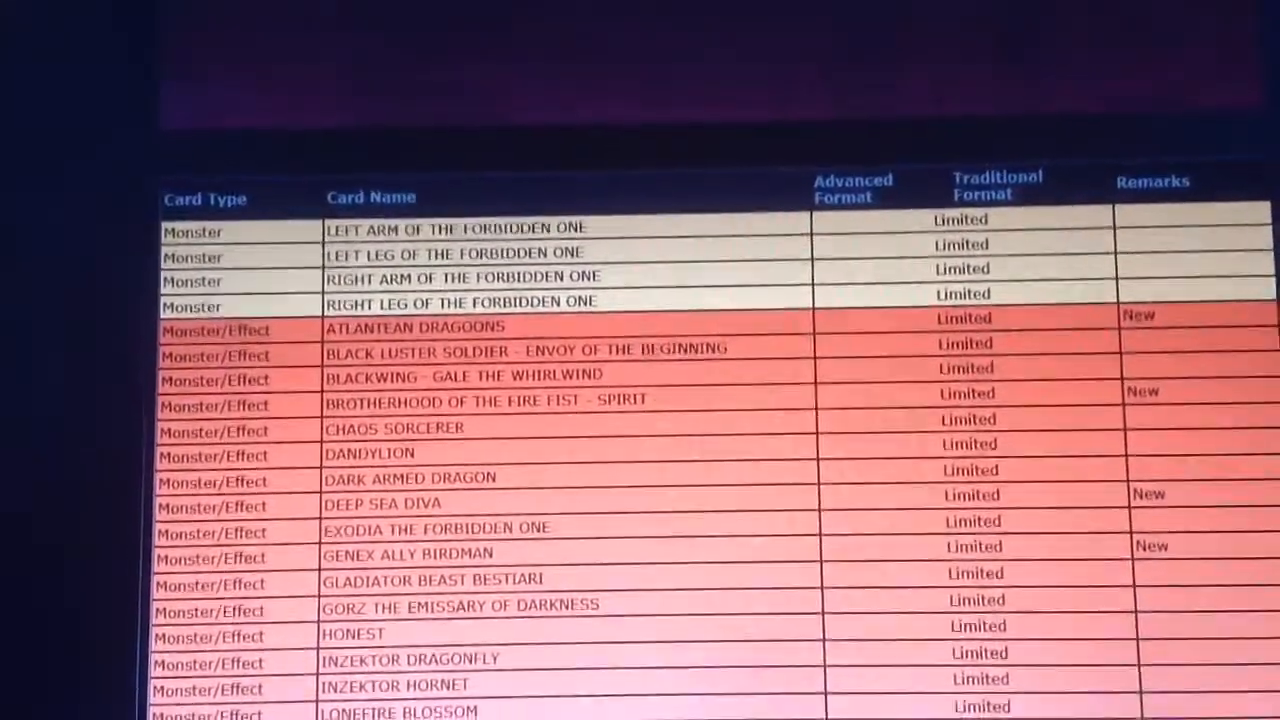
scroll(down, 3)
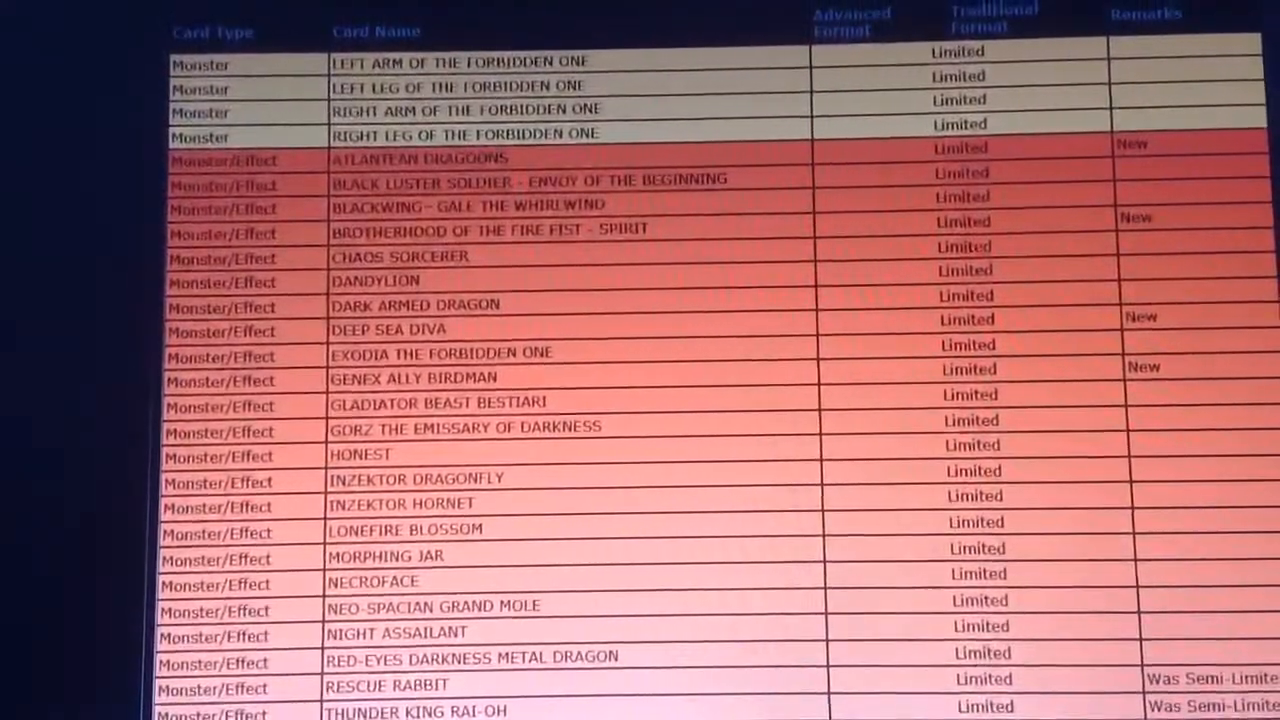
scroll(down, 3)
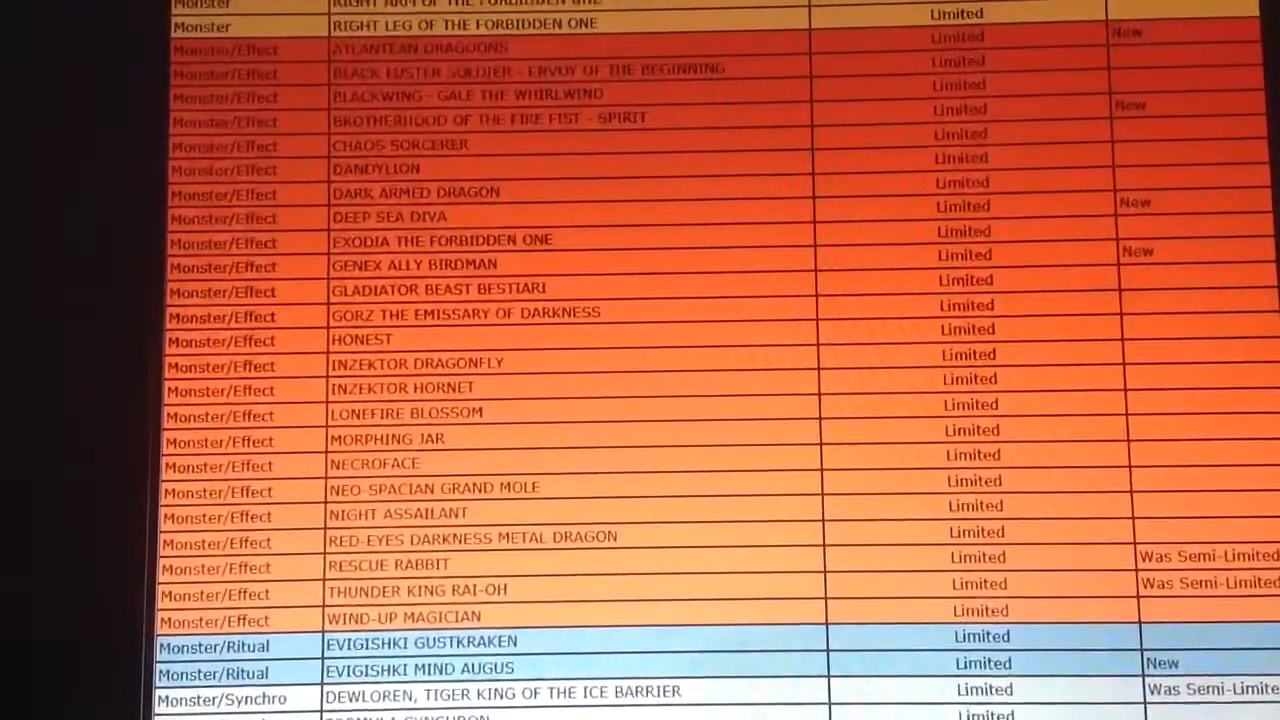
scroll(down, 3)
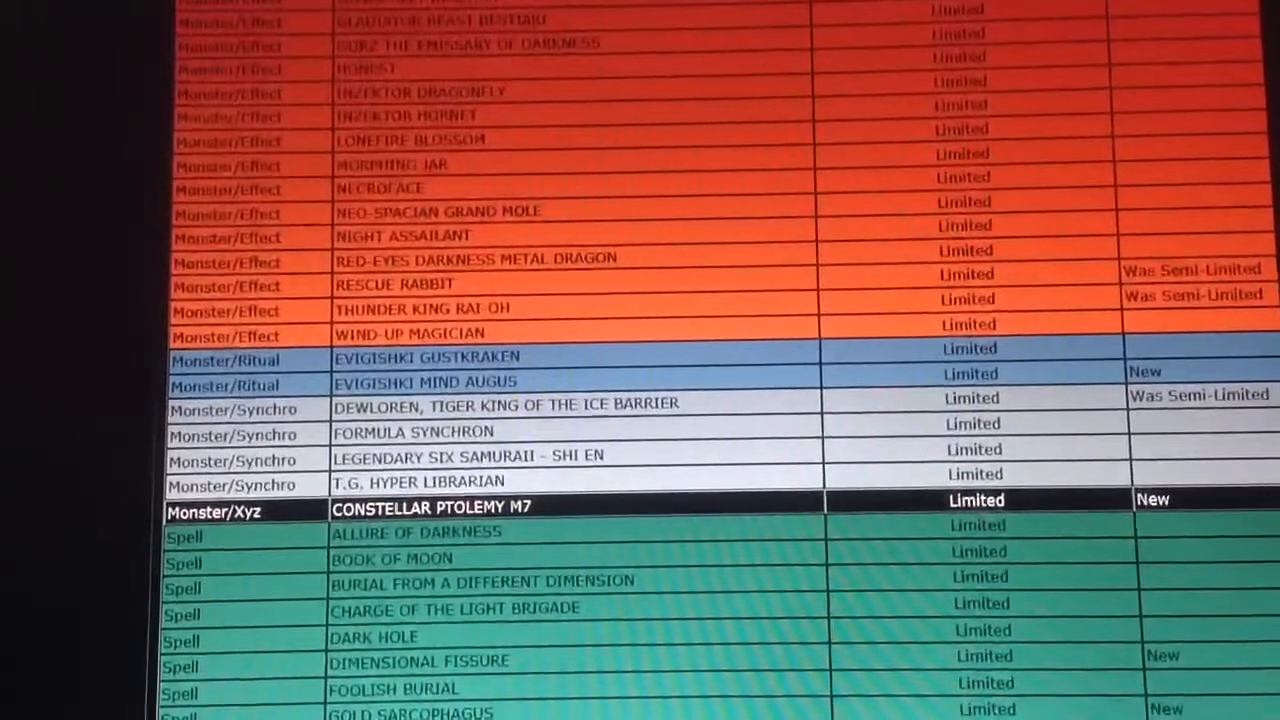
scroll(down, 3)
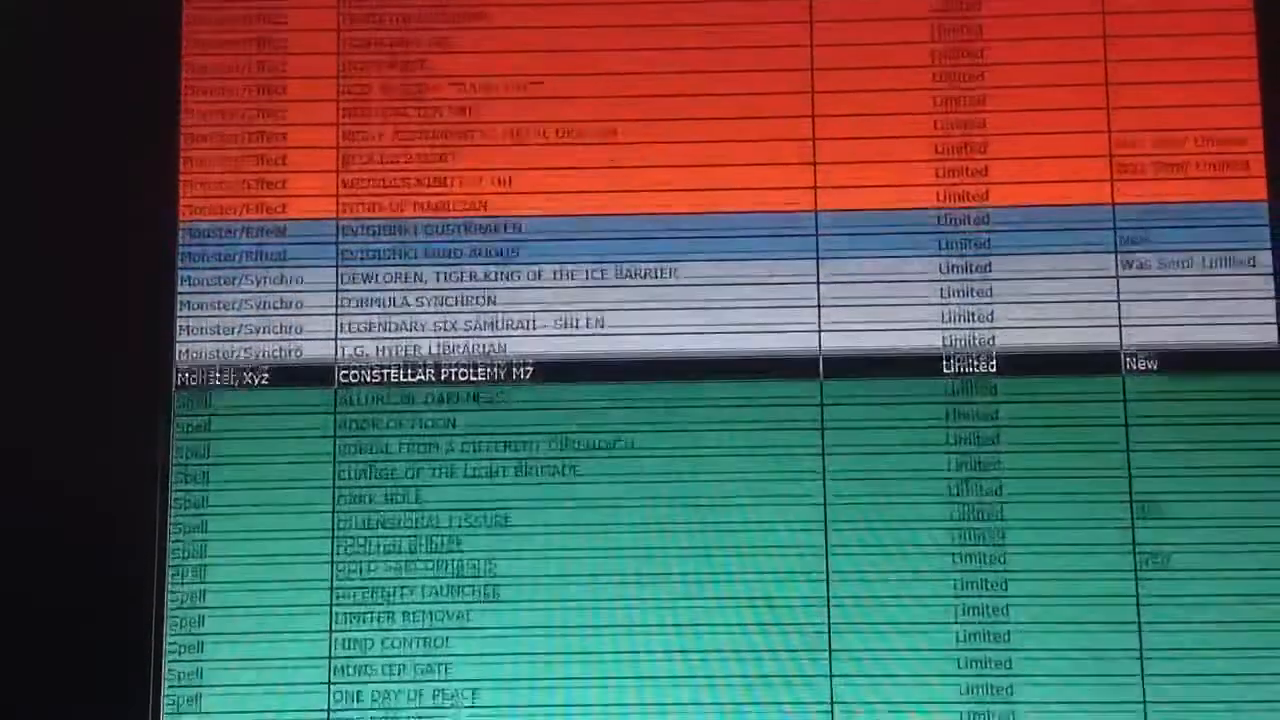
scroll(down, 3)
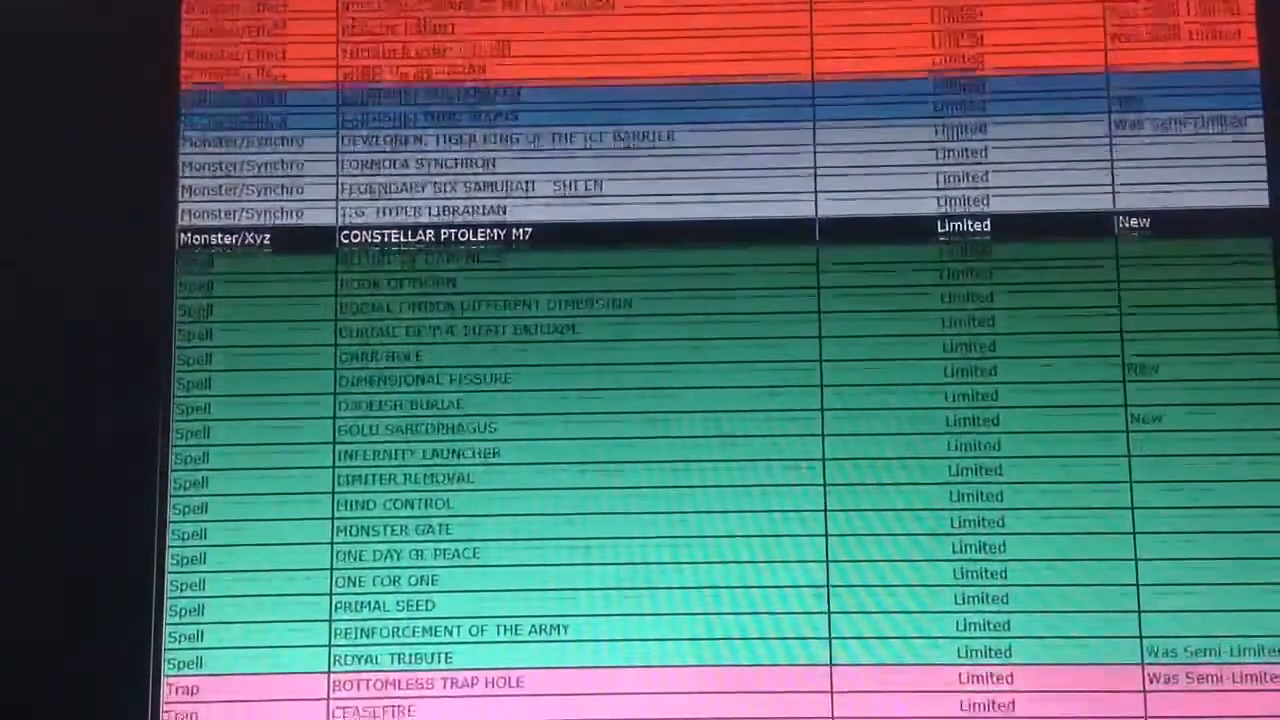
scroll(down, 3)
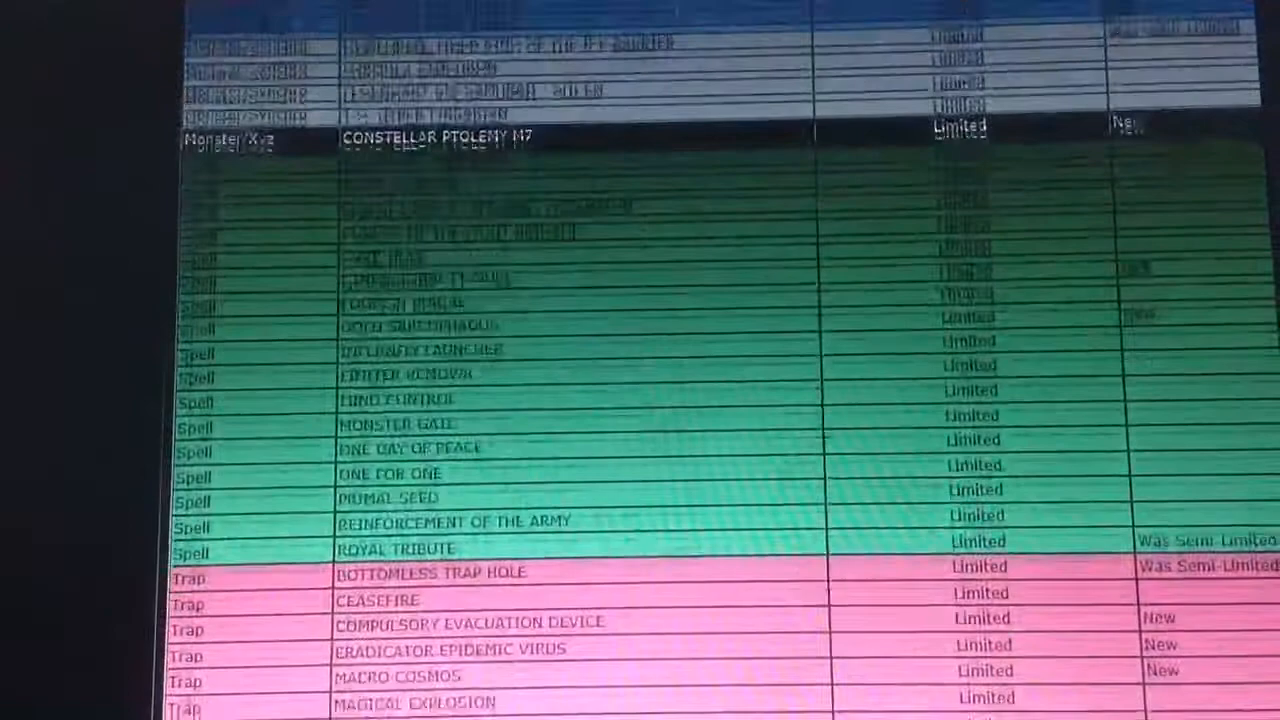
scroll(down, 3)
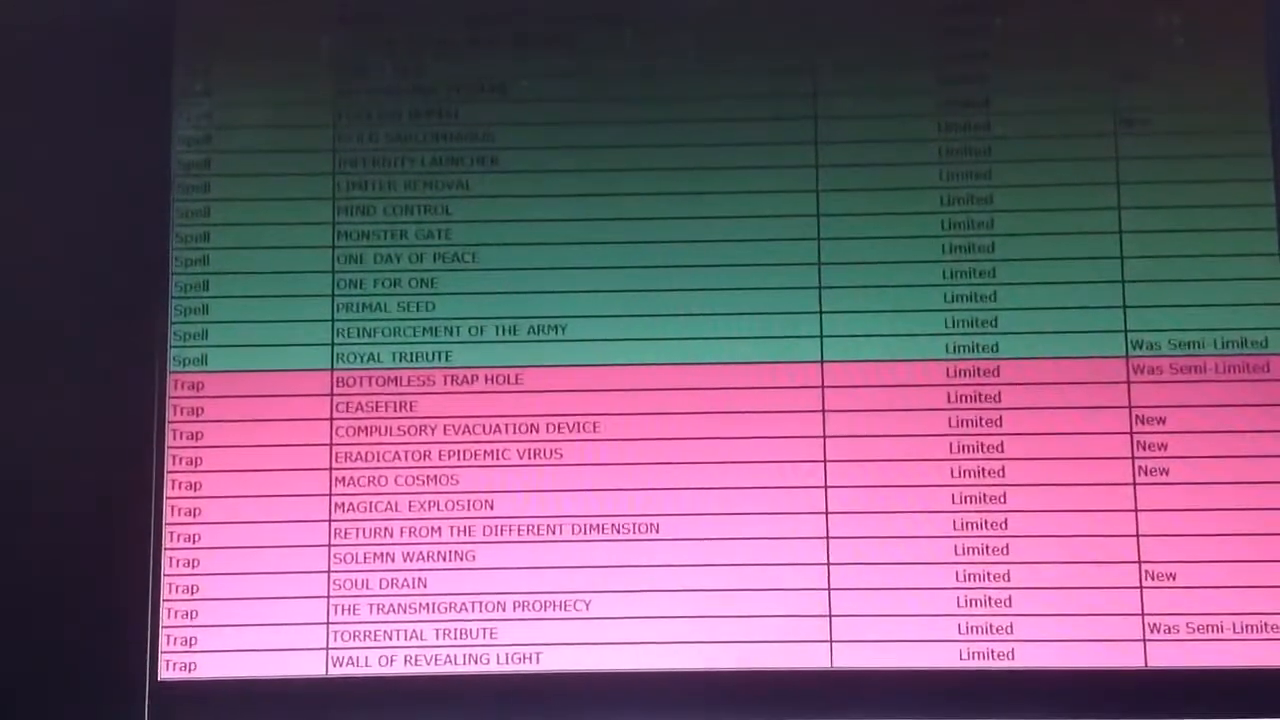
scroll(down, 3)
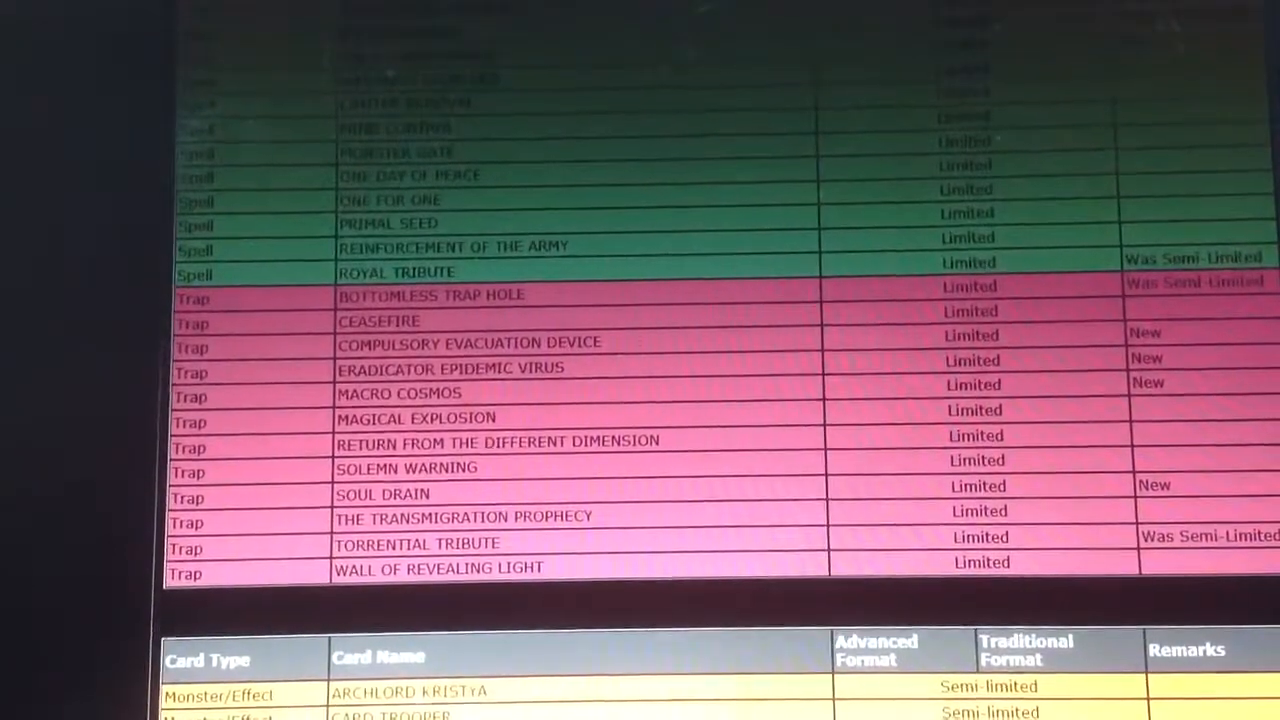
scroll(down, 3)
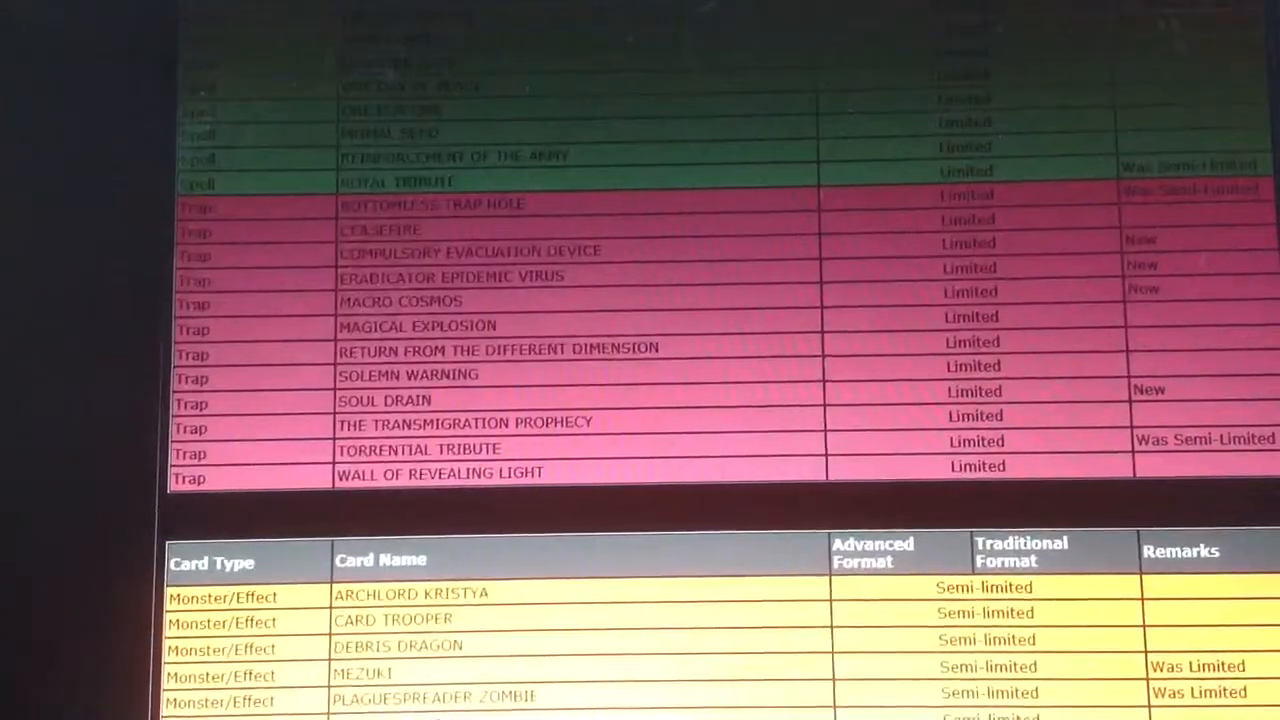
scroll(down, 3)
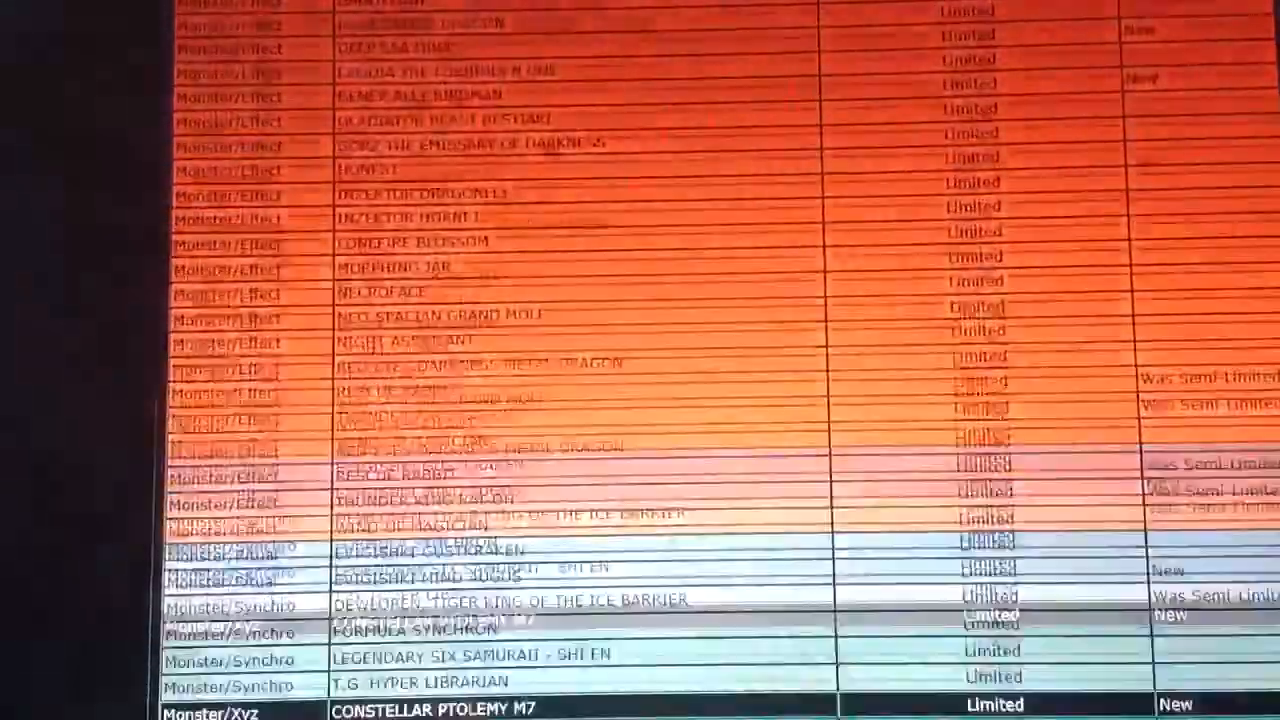
scroll(down, 3)
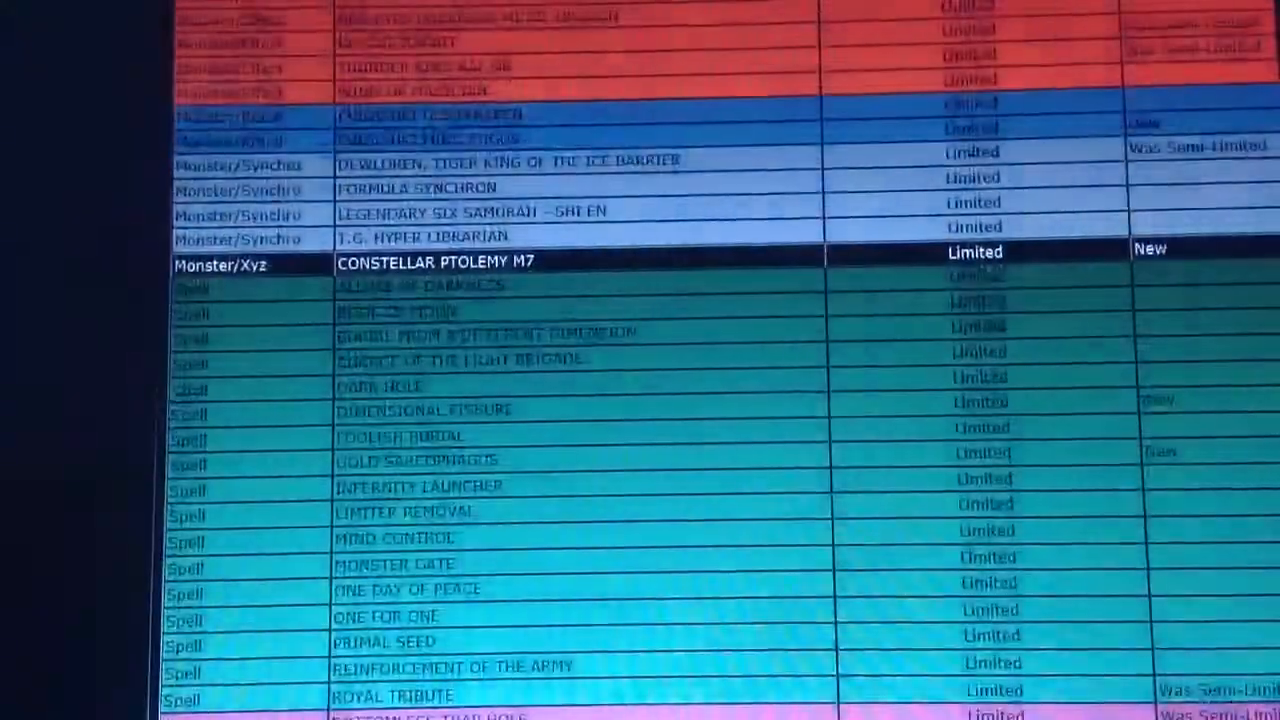
scroll(down, 3)
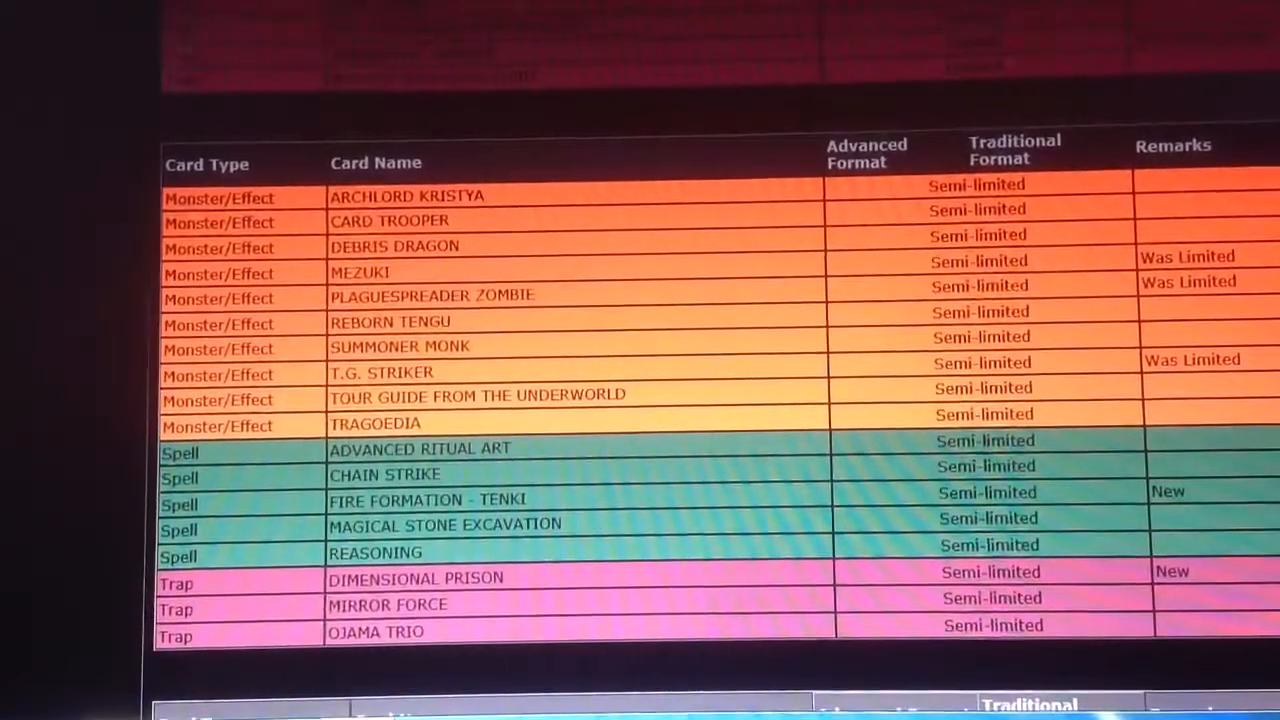
scroll(down, 3)
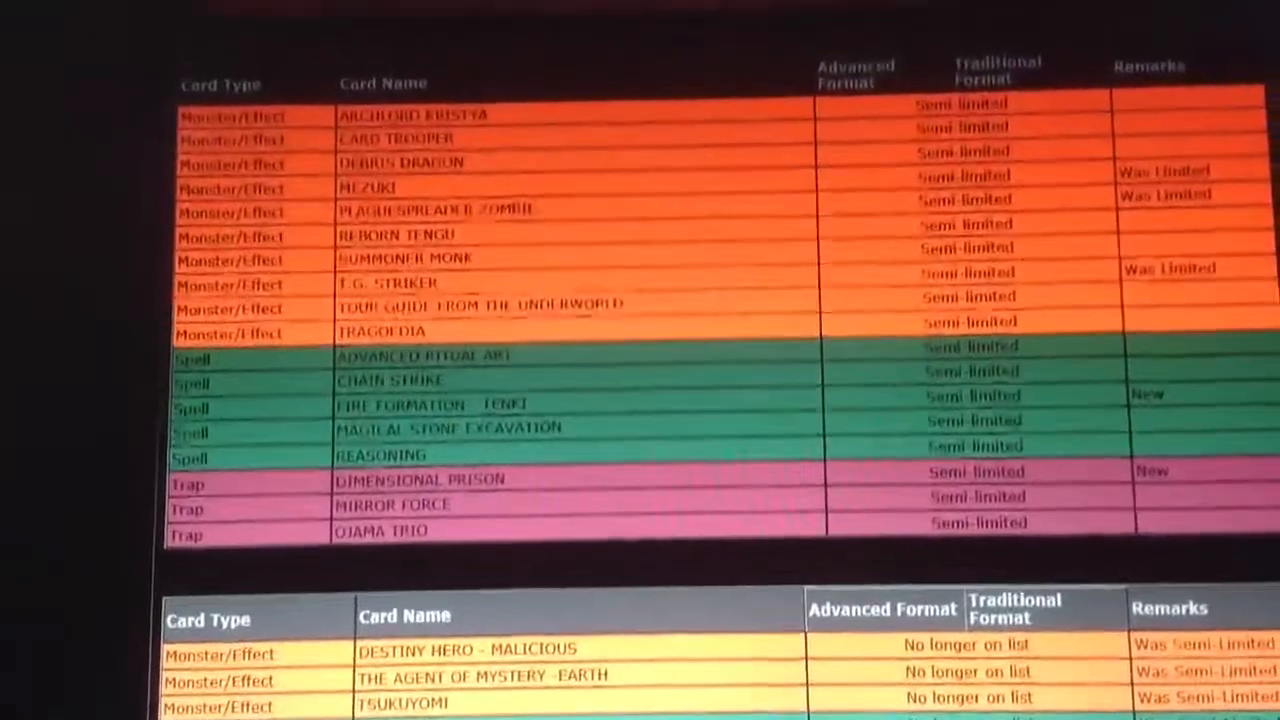
scroll(down, 3)
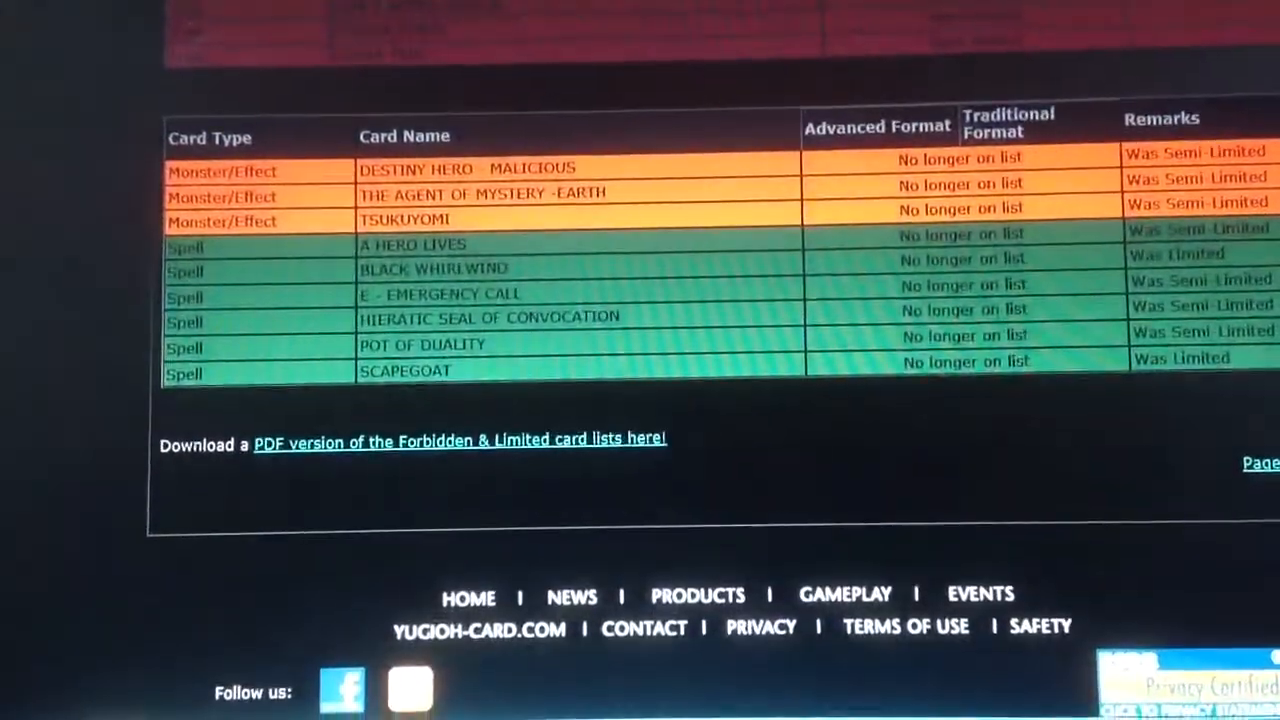
scroll(down, 3)
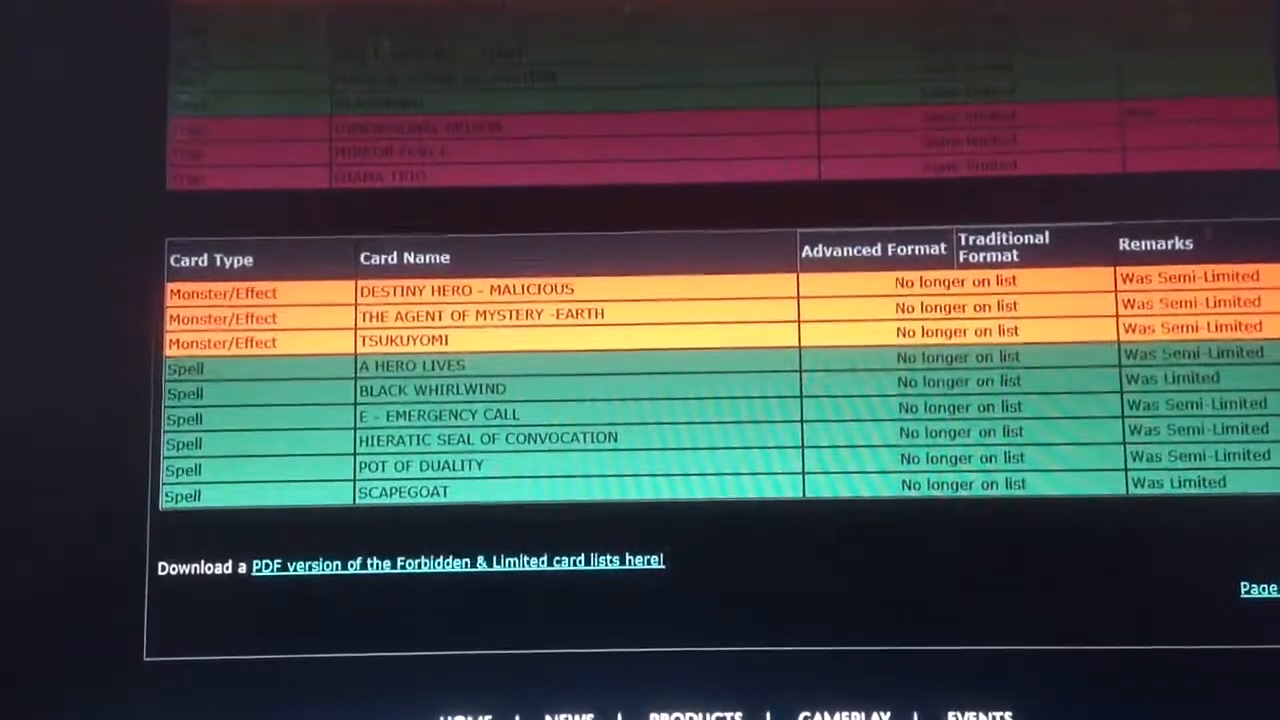
scroll(down, 3)
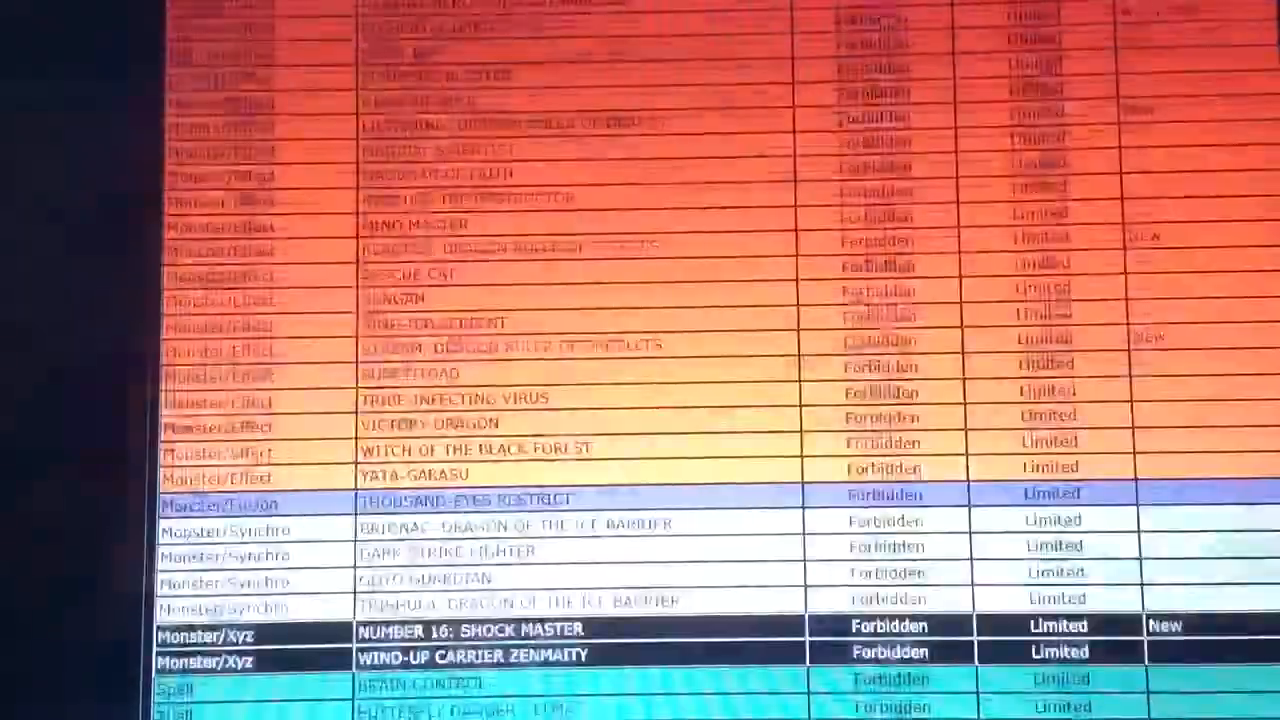
scroll(down, 3)
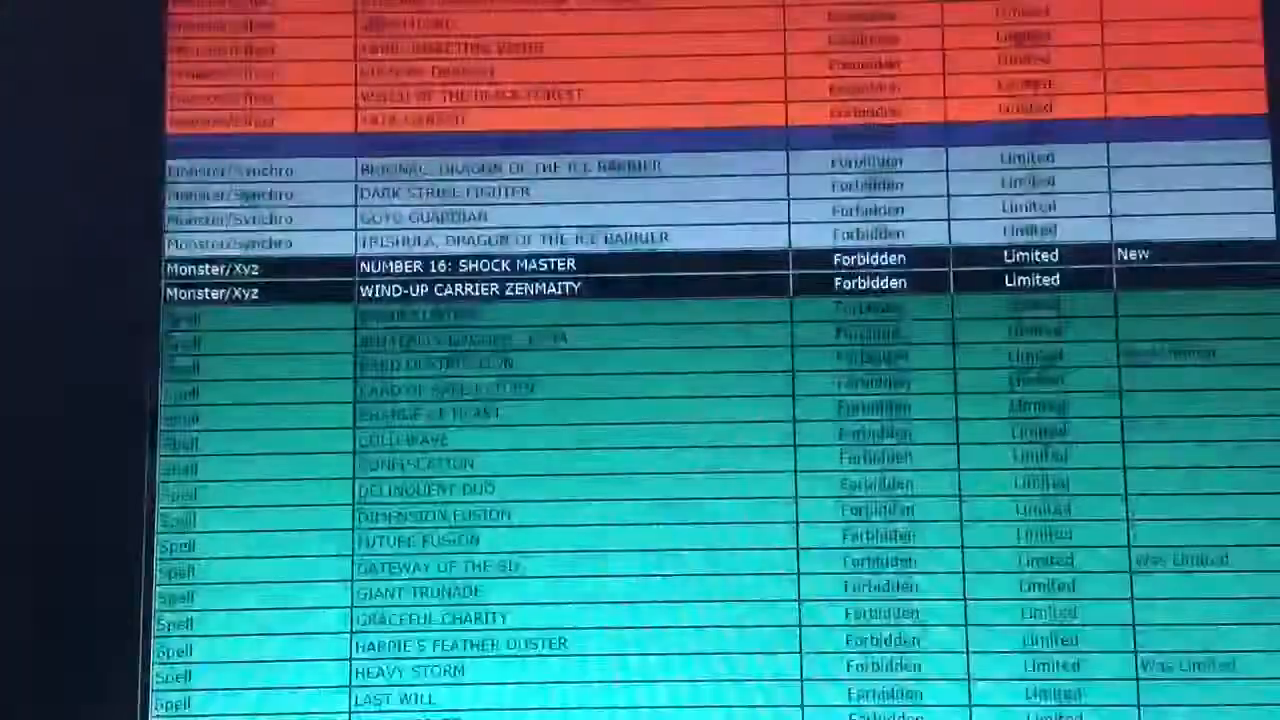
scroll(up, 3)
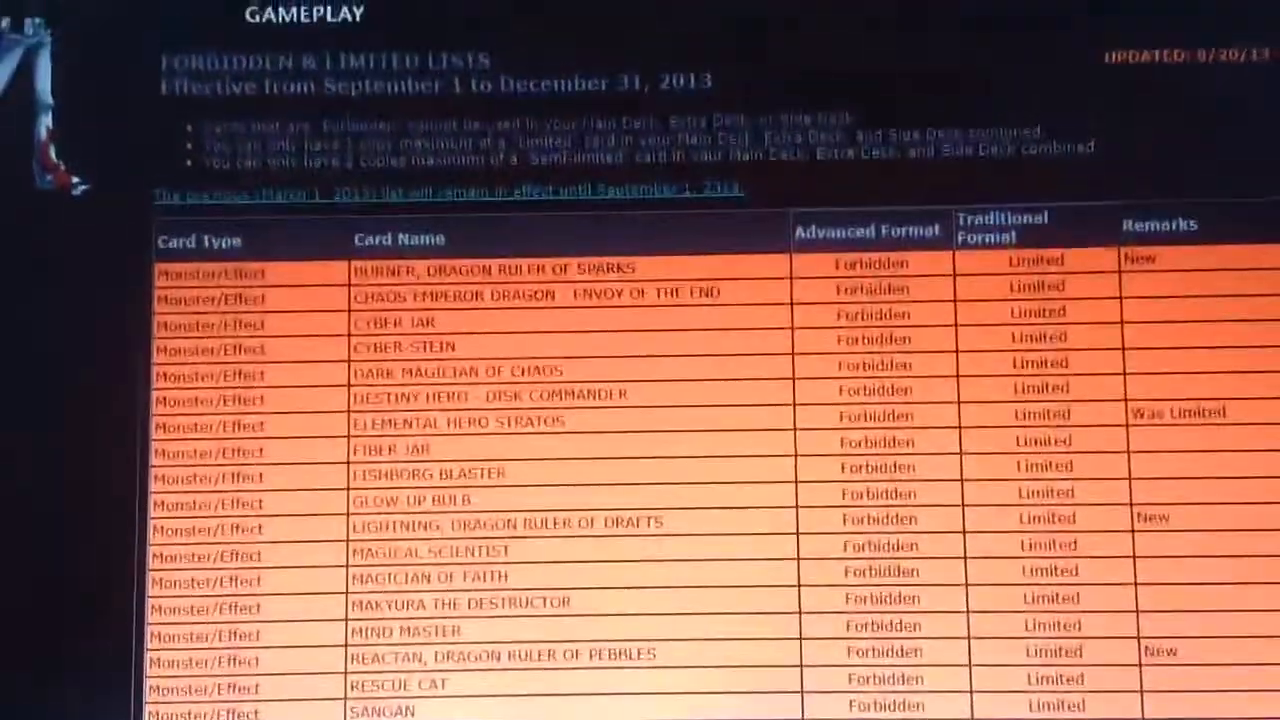